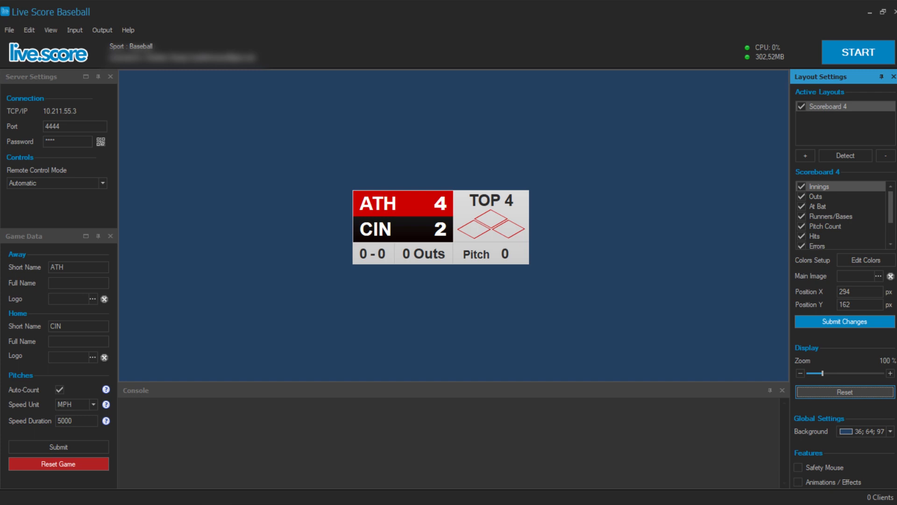
mouse_move(434, 245)
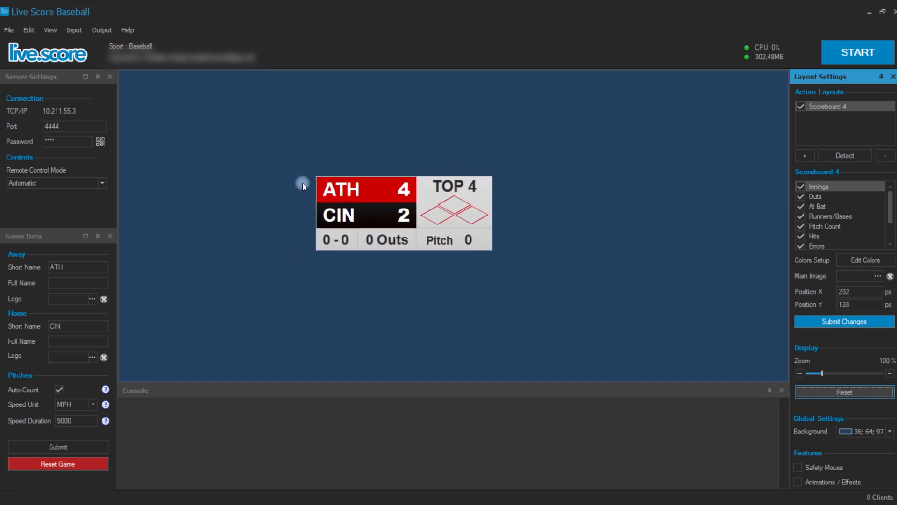
Place Scoreboard 4 near the top-left of the layout at position 54, 37
click(50, 30)
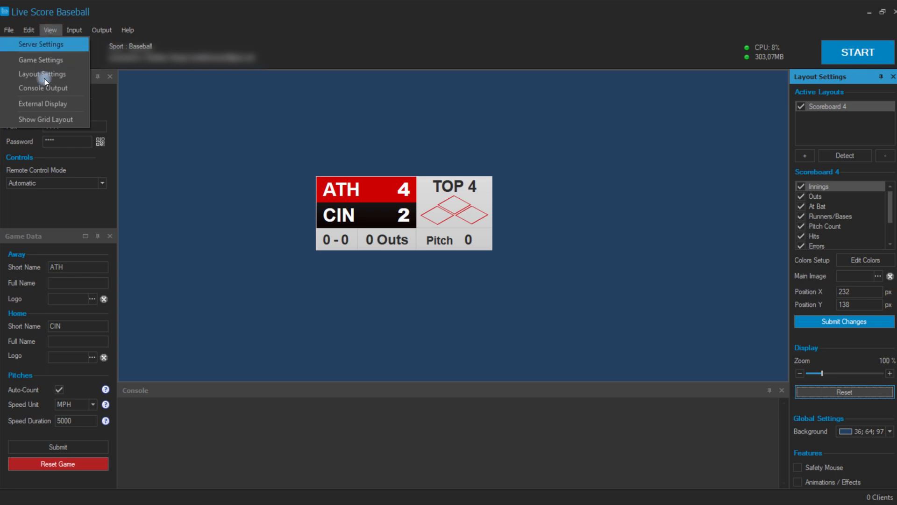
click(44, 104)
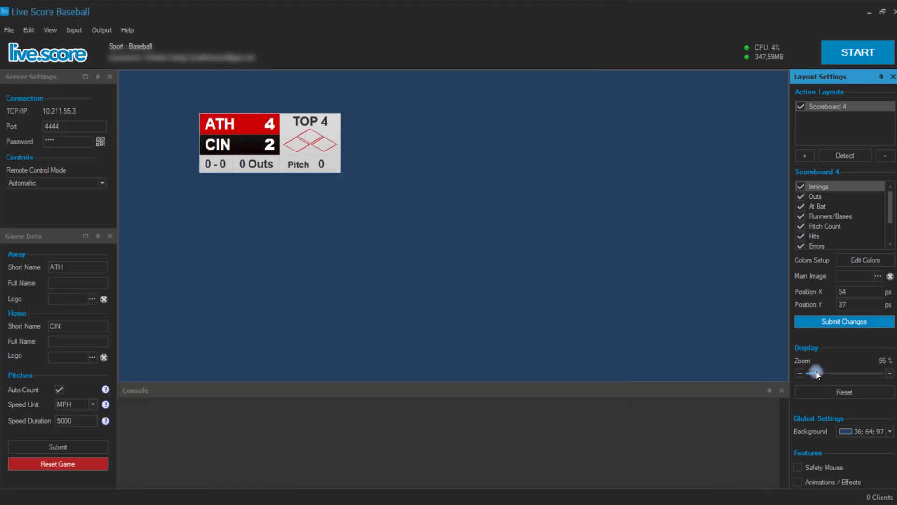
Zoom the scoreboard to 61% and move it to 5, 16 in the External Display
drag(816, 372, 808, 373)
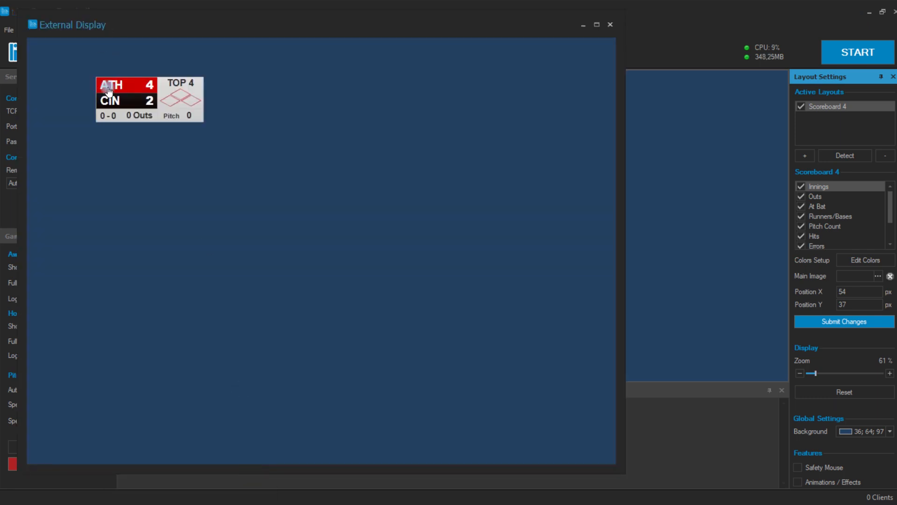
drag(126, 98, 99, 86)
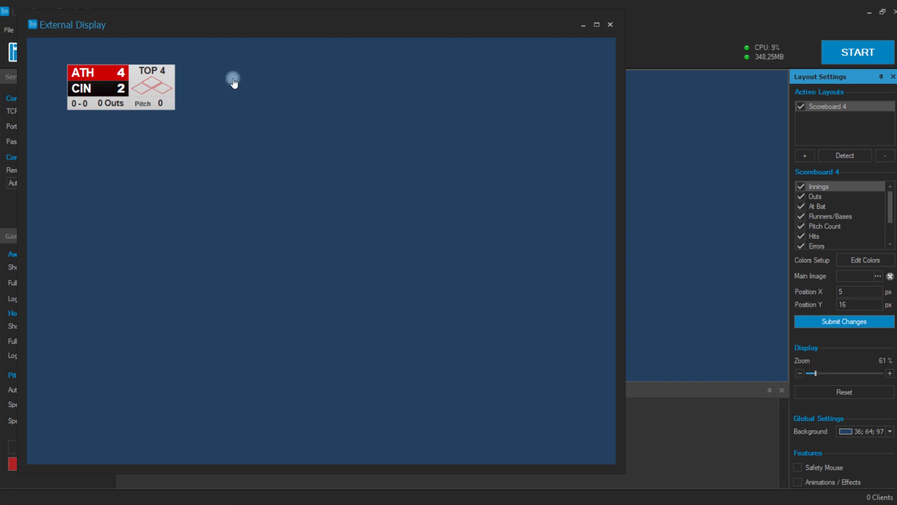
mouse_move(105, 64)
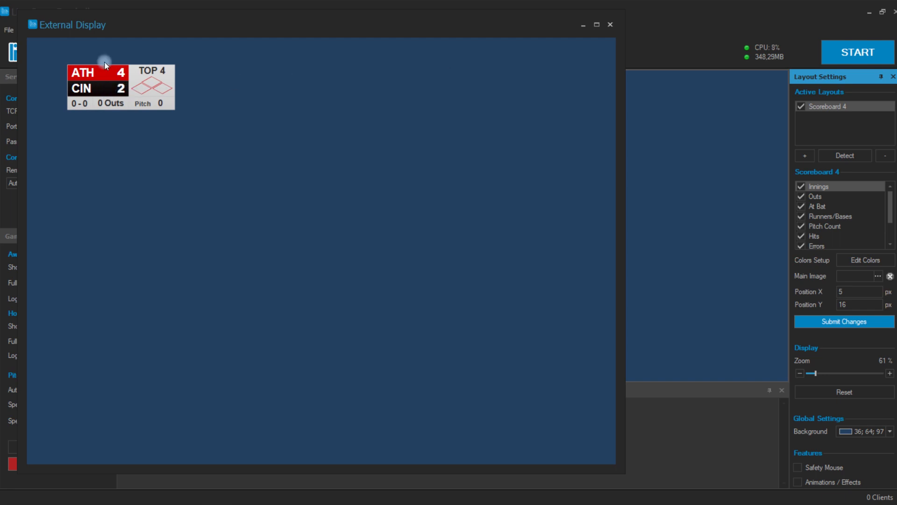